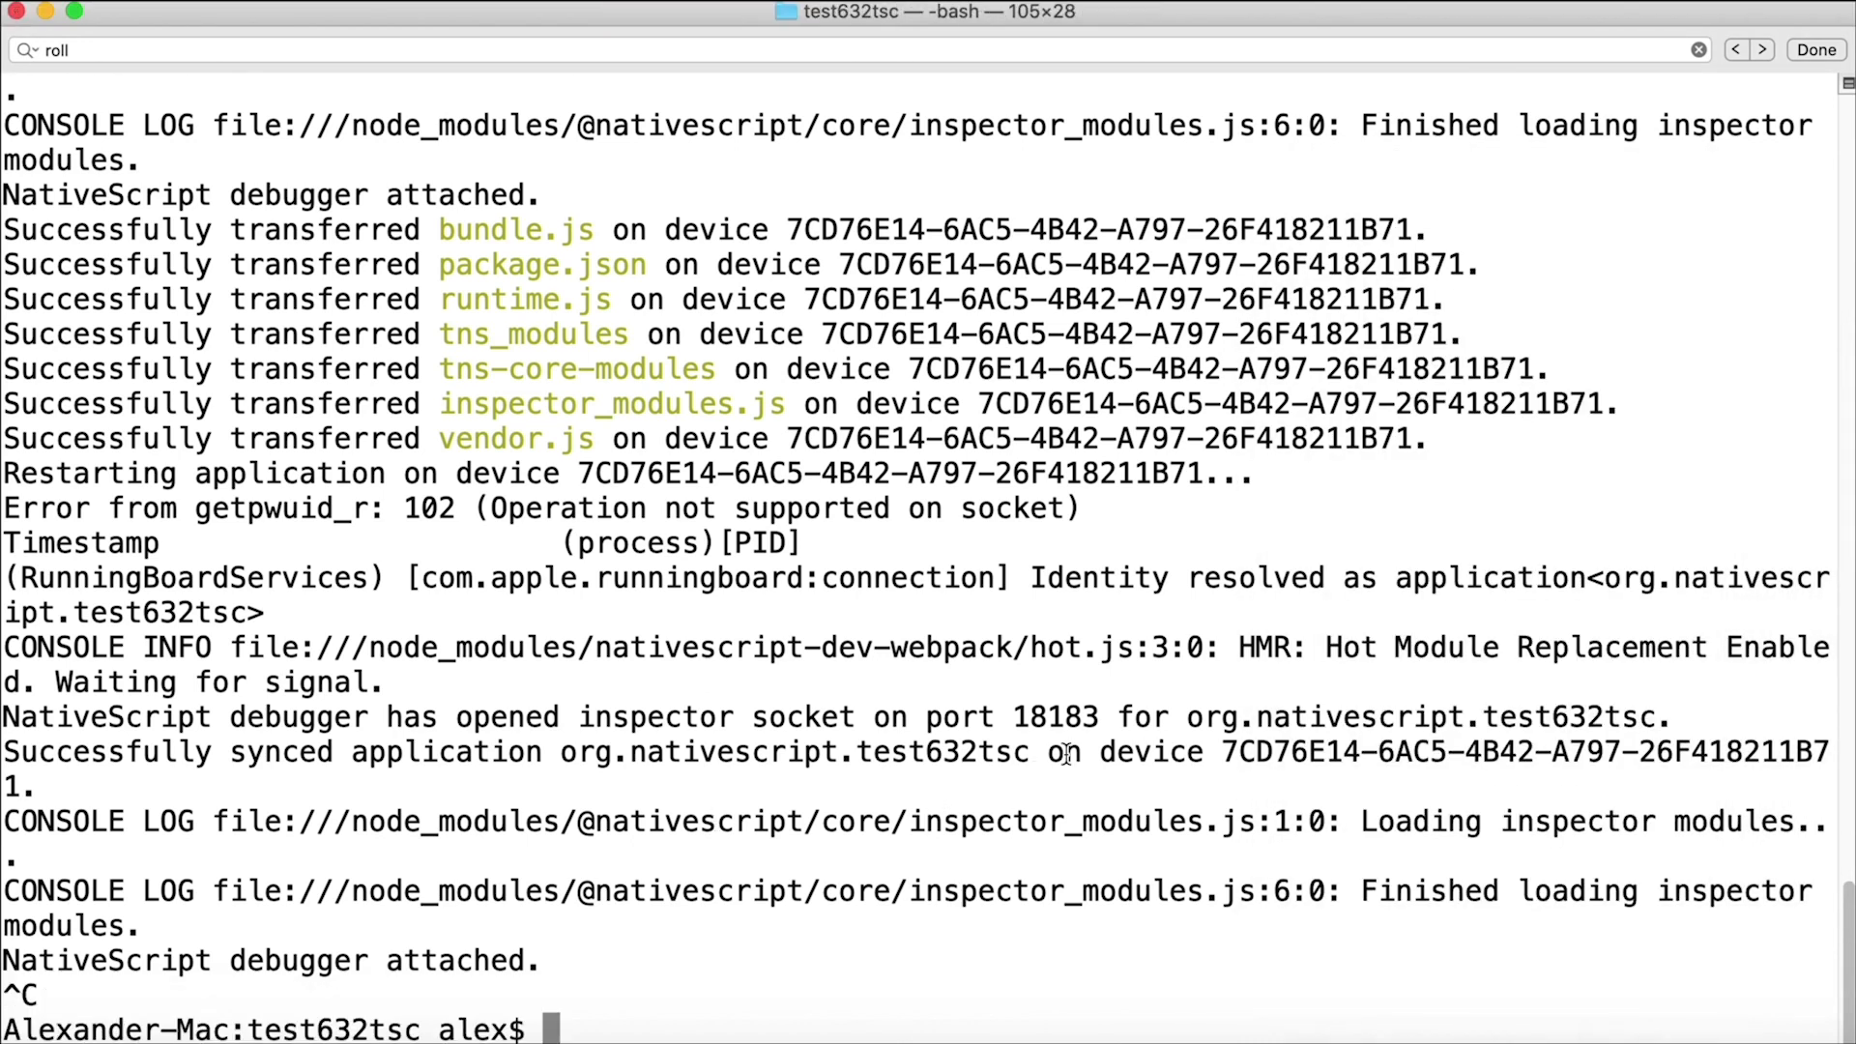
text(tns run ios)
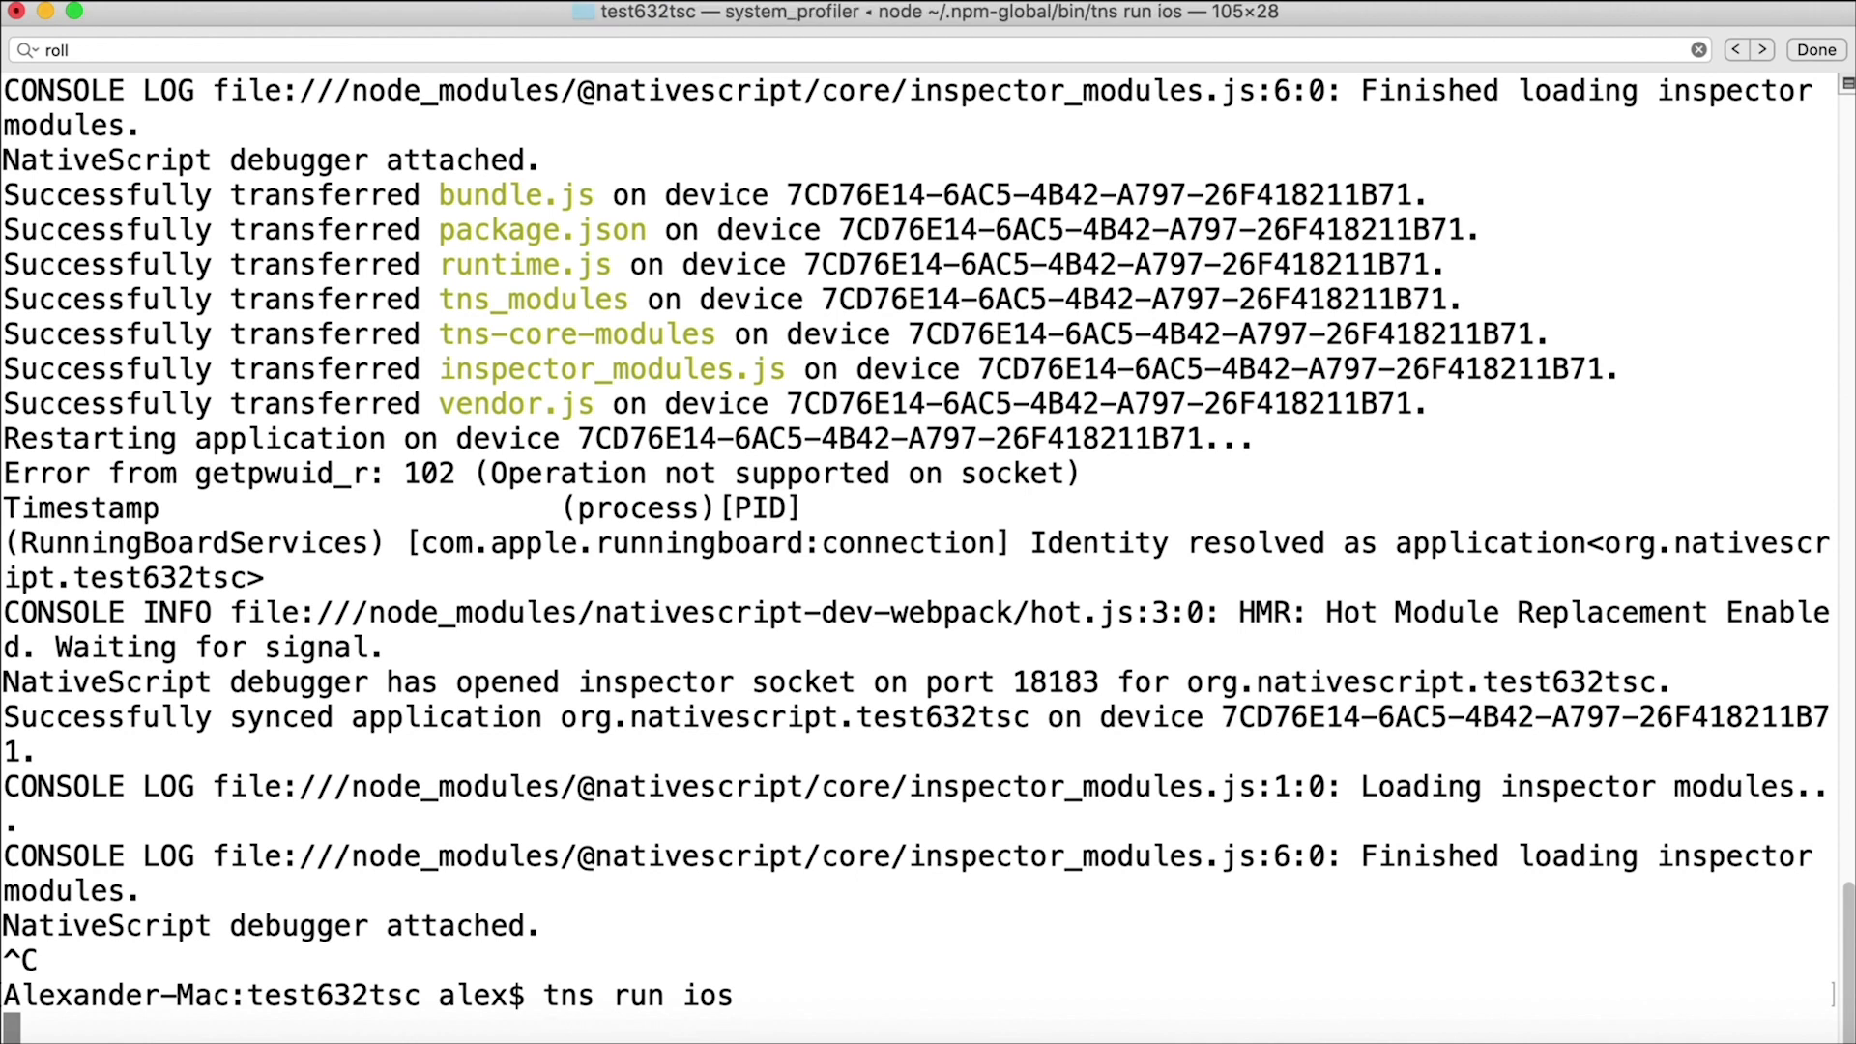